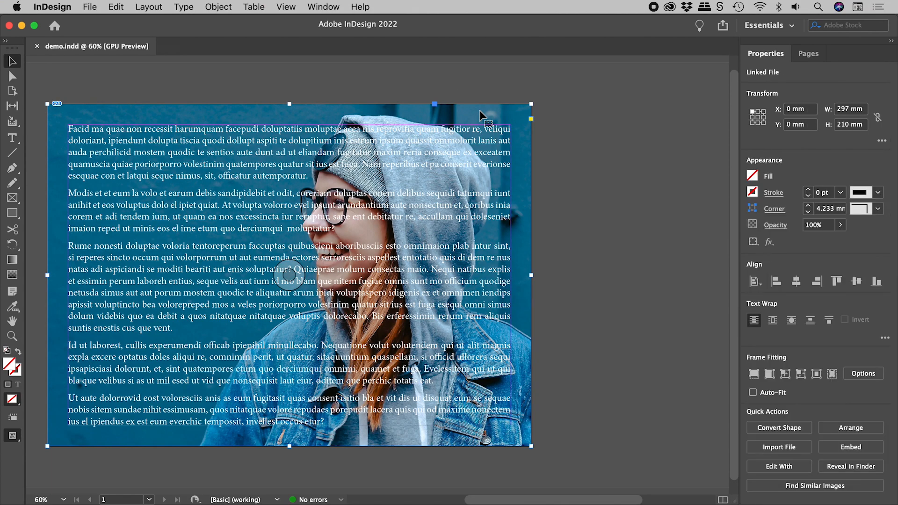
- Open the Text Wrap panel from the Window menu
click(323, 7)
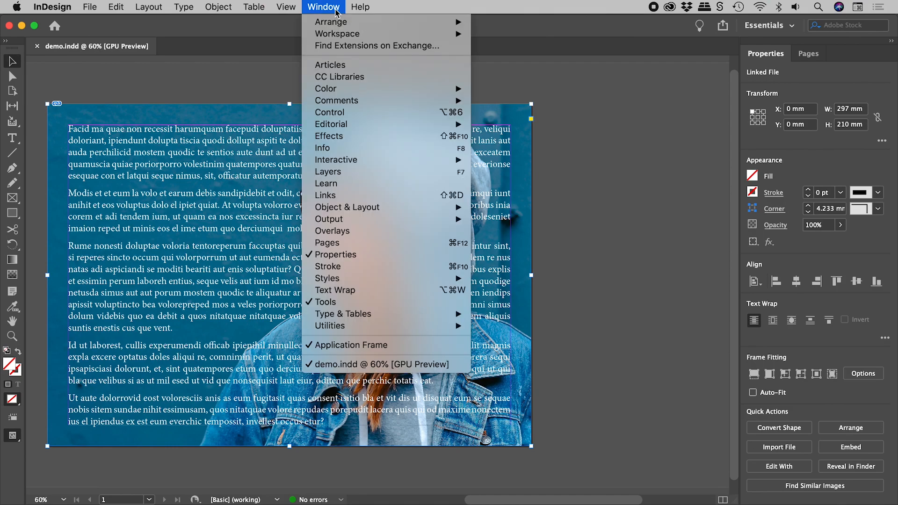
mouse_move(380, 291)
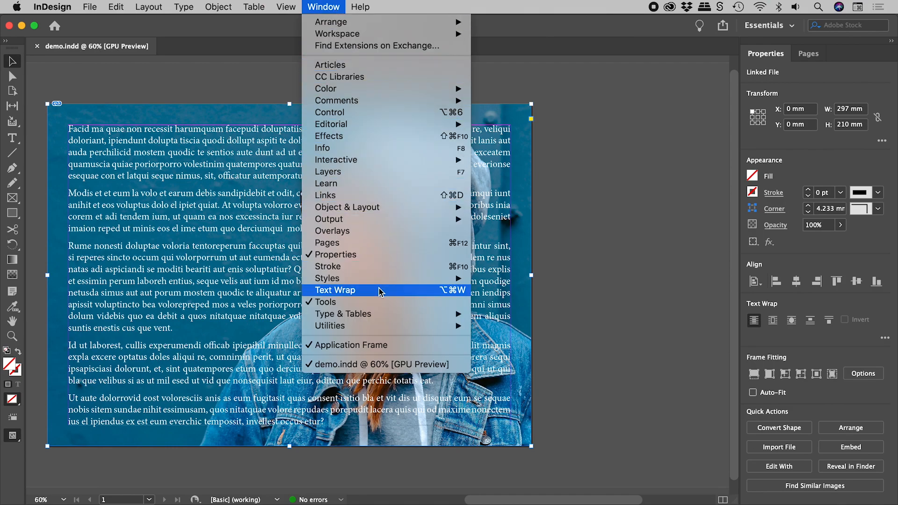
click(336, 290)
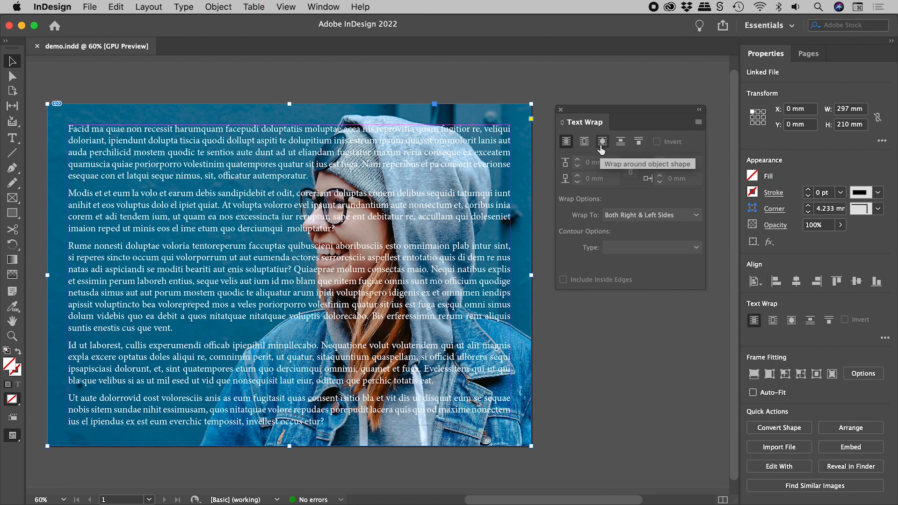
- Apply 'Wrap around object shape' to the full-page photo
click(602, 141)
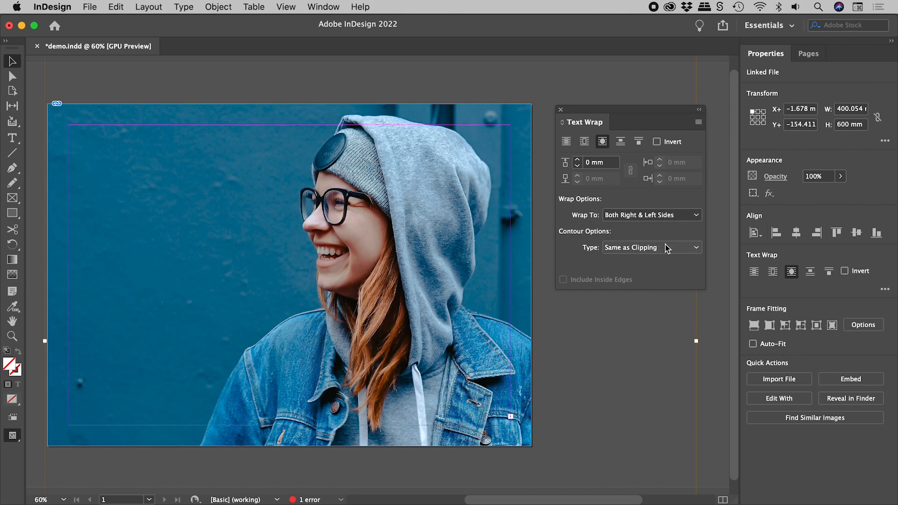
- Set the contour type to Select Subject so text follows the woman's outline
click(665, 247)
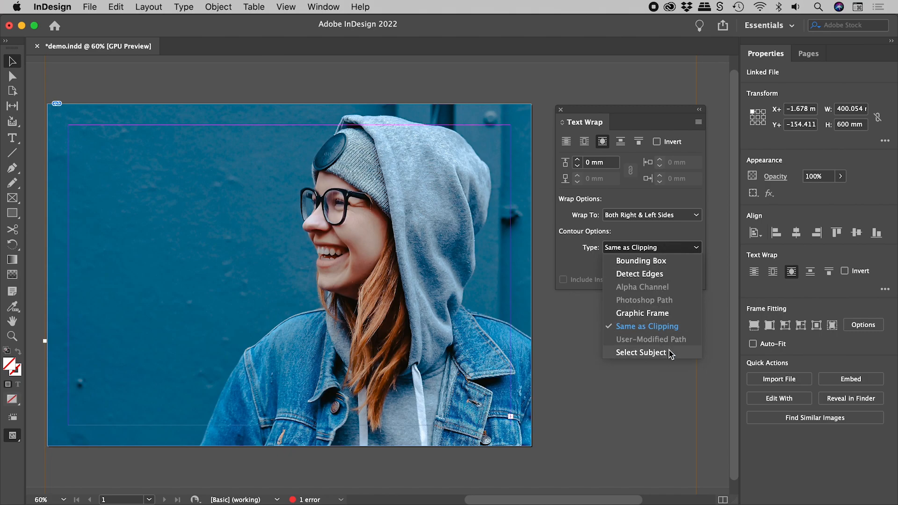
click(641, 353)
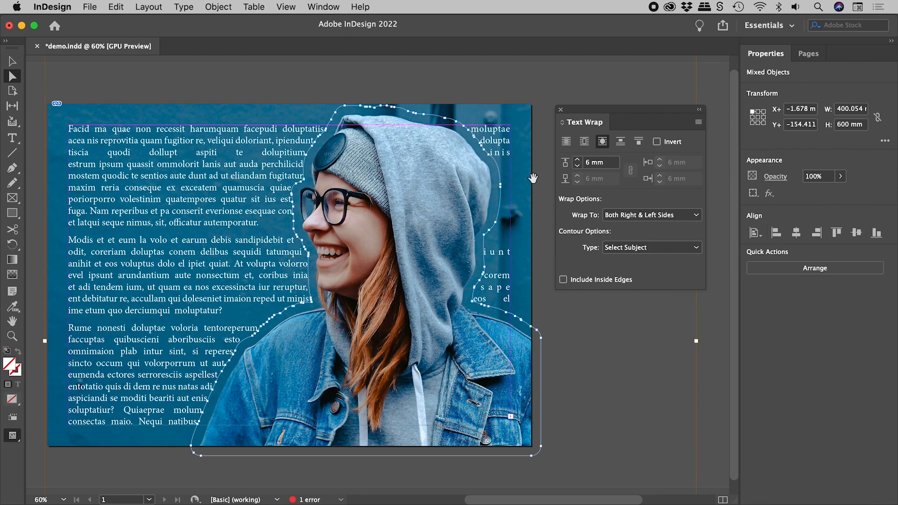
mouse_move(484, 285)
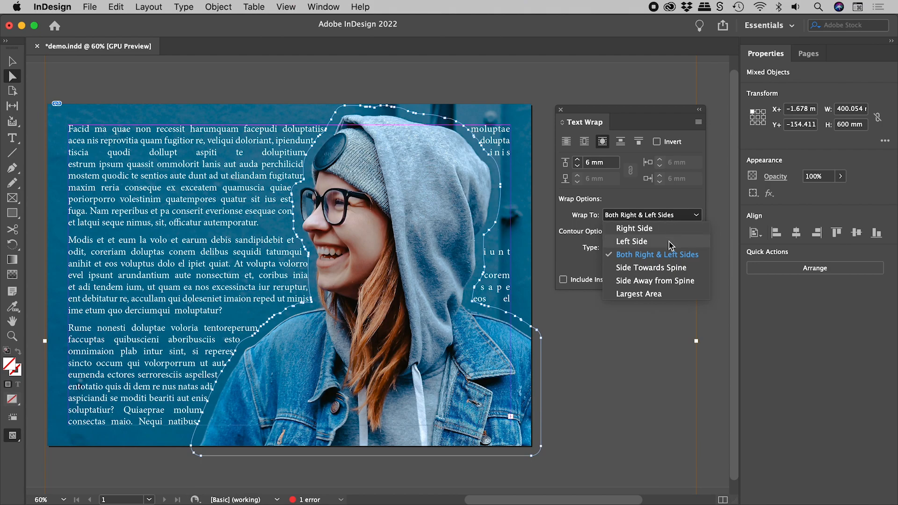
- Set Wrap To Left Side so text flows only left of the woman
click(631, 242)
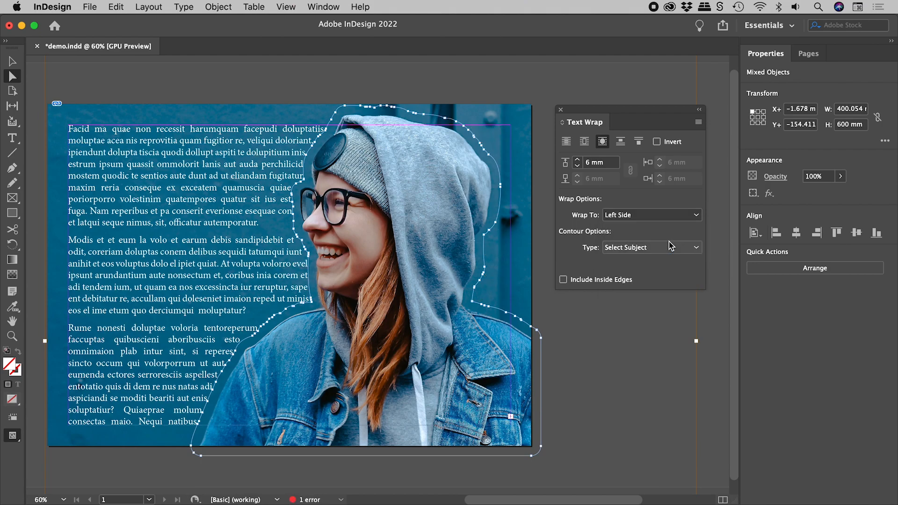